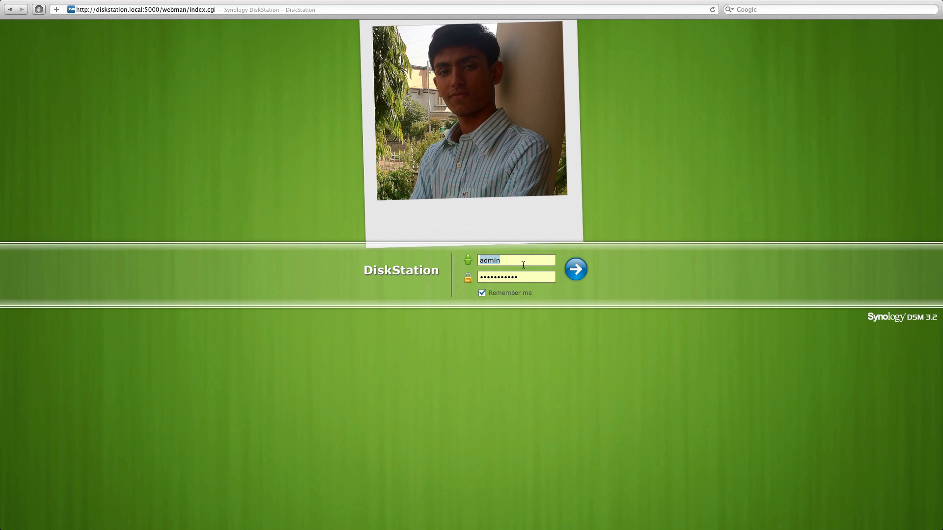
{"action": "mouse_move", "coordinate": [364, 271]}
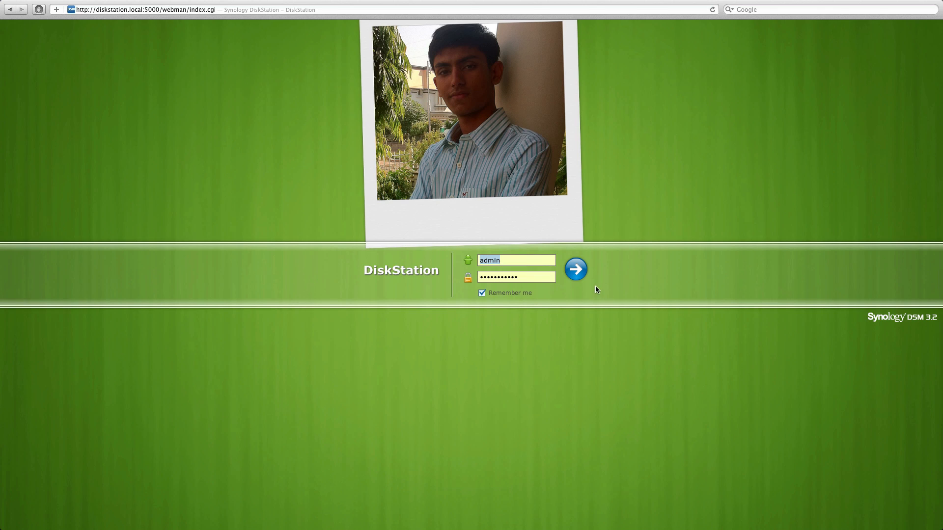
- Log in to the DiskStation with the pre-filled admin credentials and Remember me checked
{"action": "left_click", "coordinate": [575, 270]}
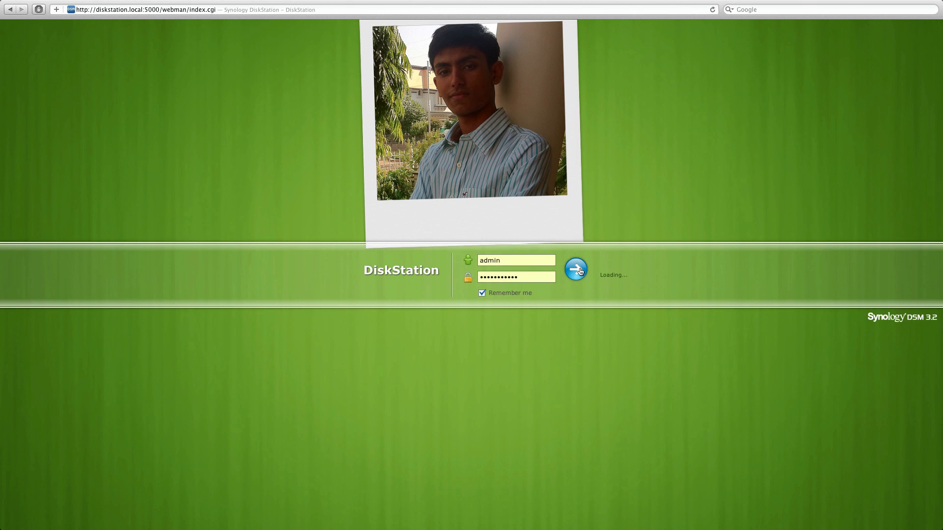
- Once the DSM desktop loads, open and close the applications menu, then launch a desktop app
{"action": "left_click", "coordinate": [575, 269]}
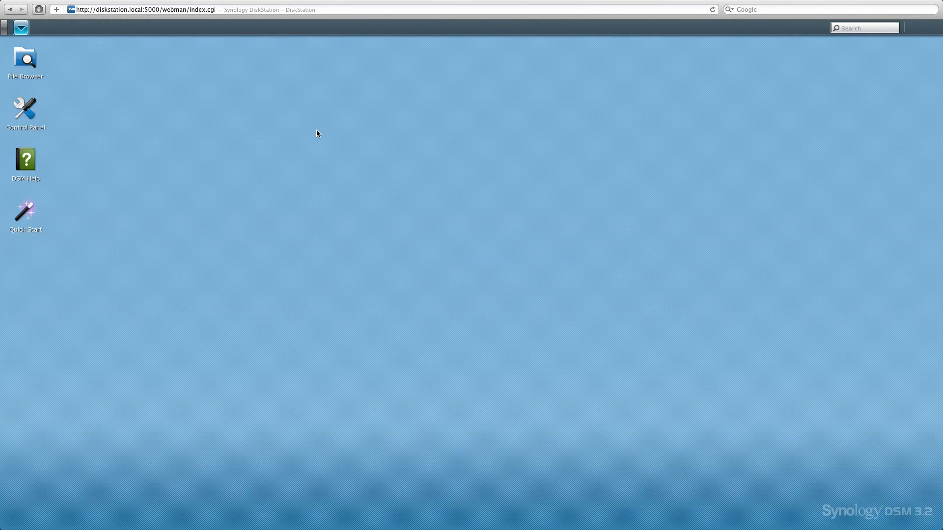
{"action": "mouse_move", "coordinate": [90, 67]}
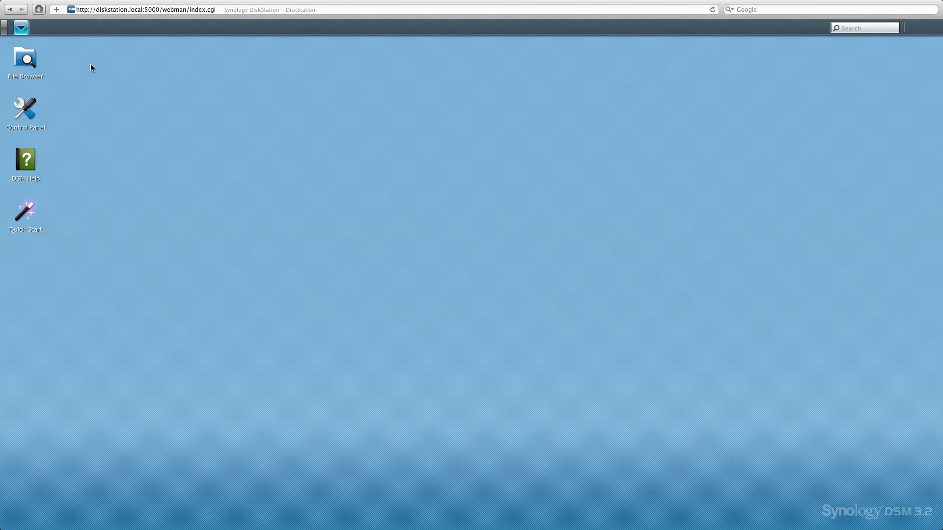
{"action": "left_click", "coordinate": [20, 27]}
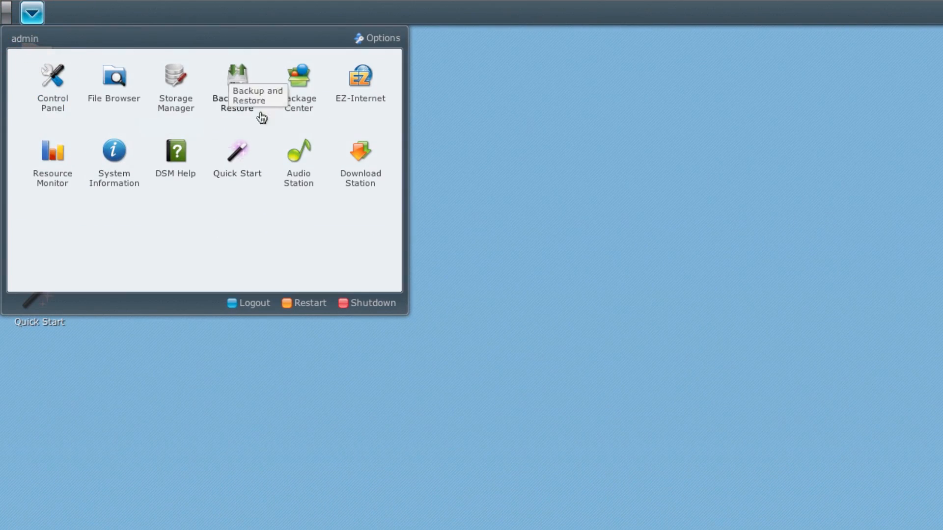
{"action": "left_click", "coordinate": [32, 12]}
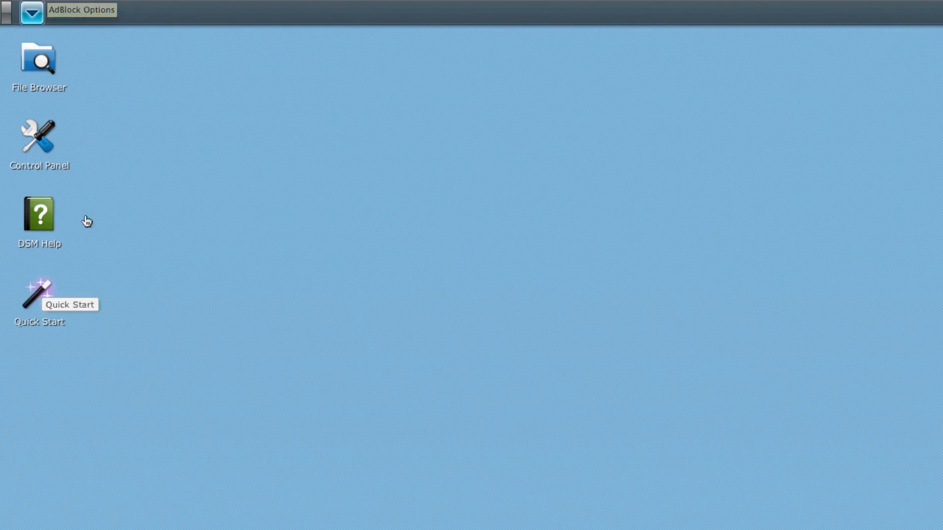
{"action": "mouse_move", "coordinate": [65, 182]}
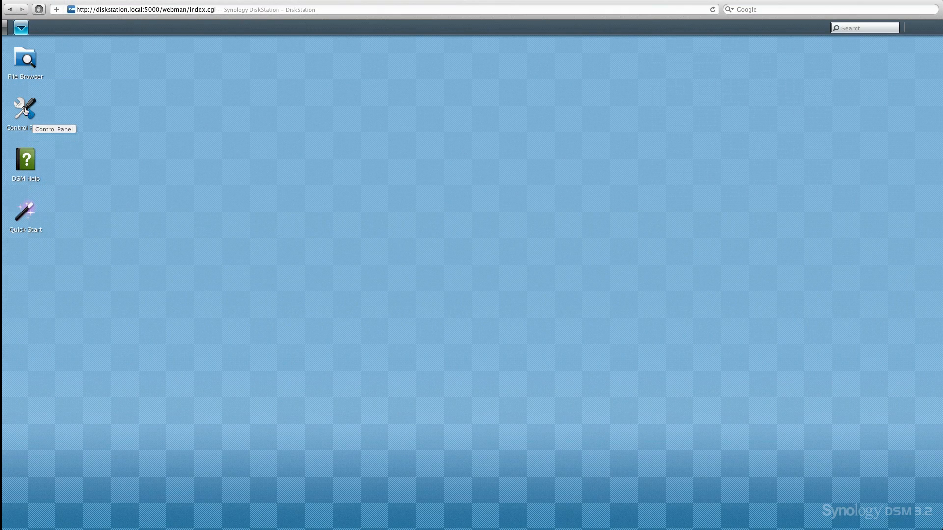
{"action": "left_click", "coordinate": [25, 111]}
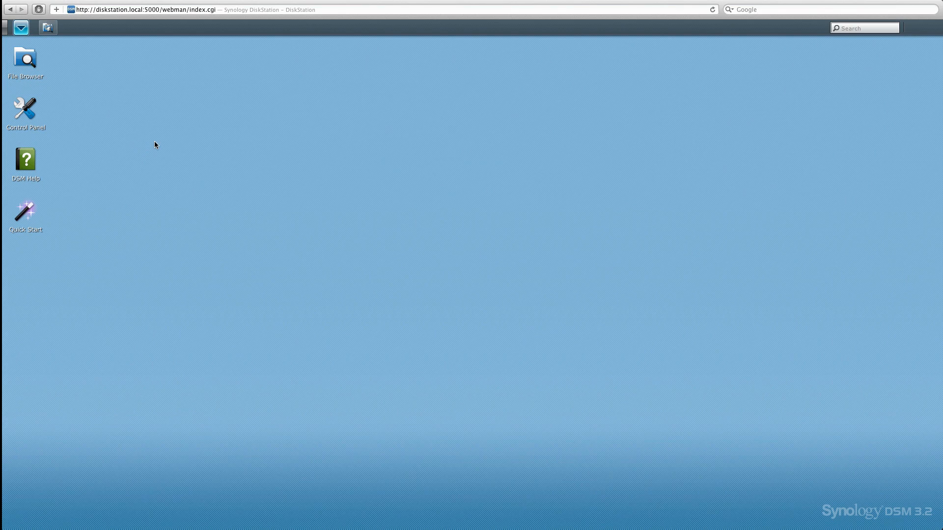
- In File Browser, browse NAS Storage's Torrent Downloads and video, then the Mac home folder and music
{"action": "double_click", "coordinate": [25, 59]}
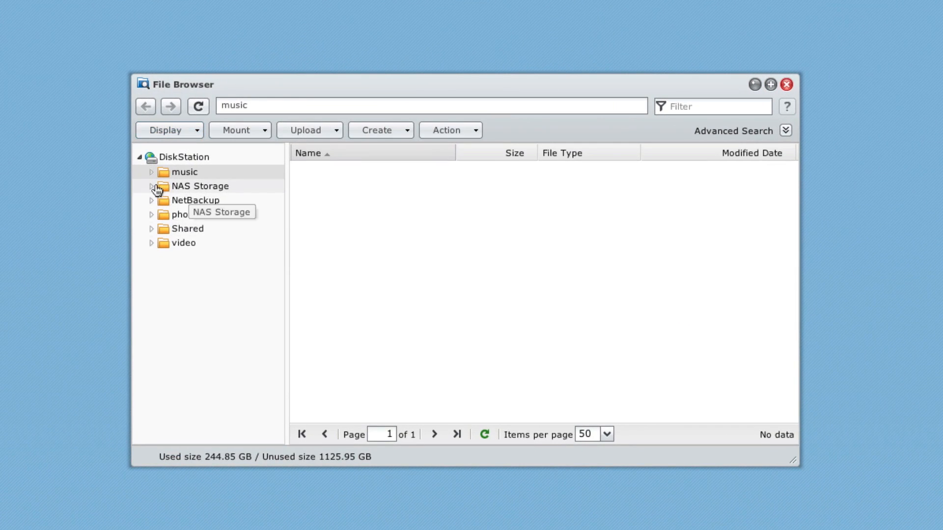
{"action": "left_click", "coordinate": [152, 186]}
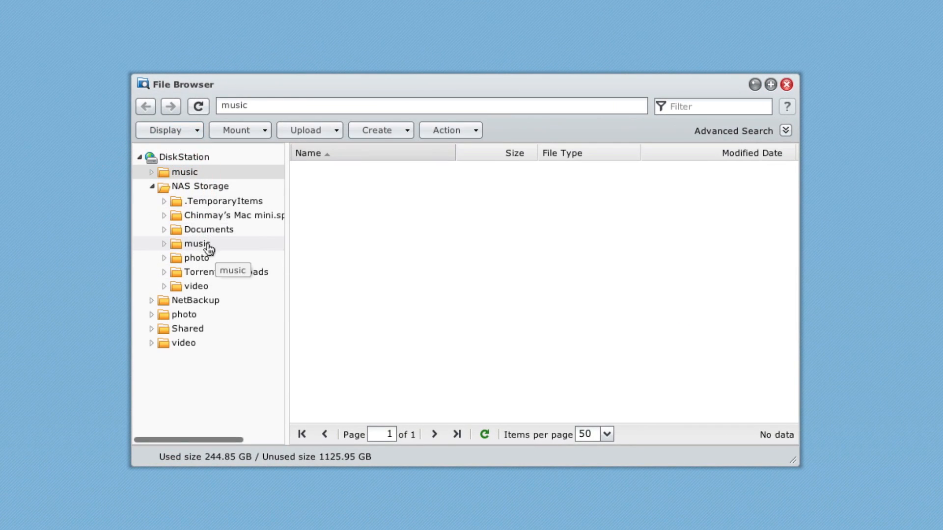
{"action": "left_click", "coordinate": [196, 244]}
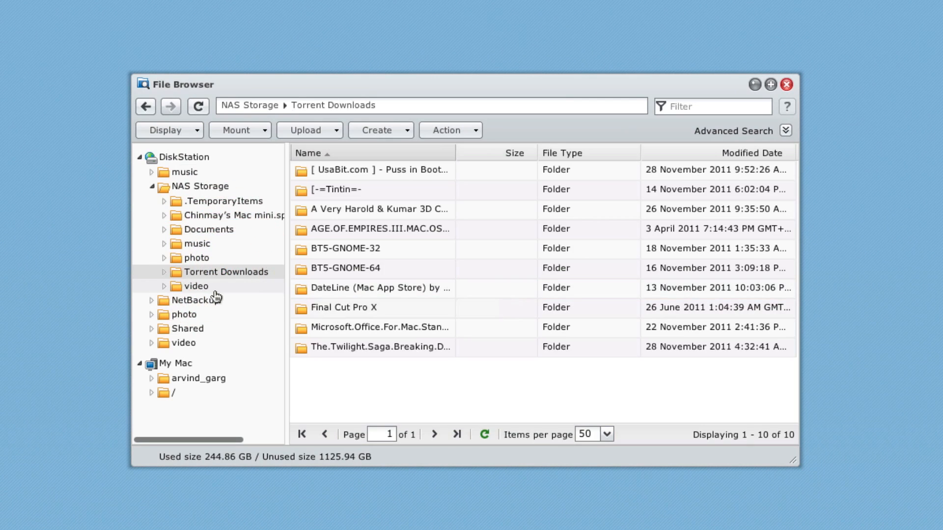
{"action": "left_click", "coordinate": [195, 286]}
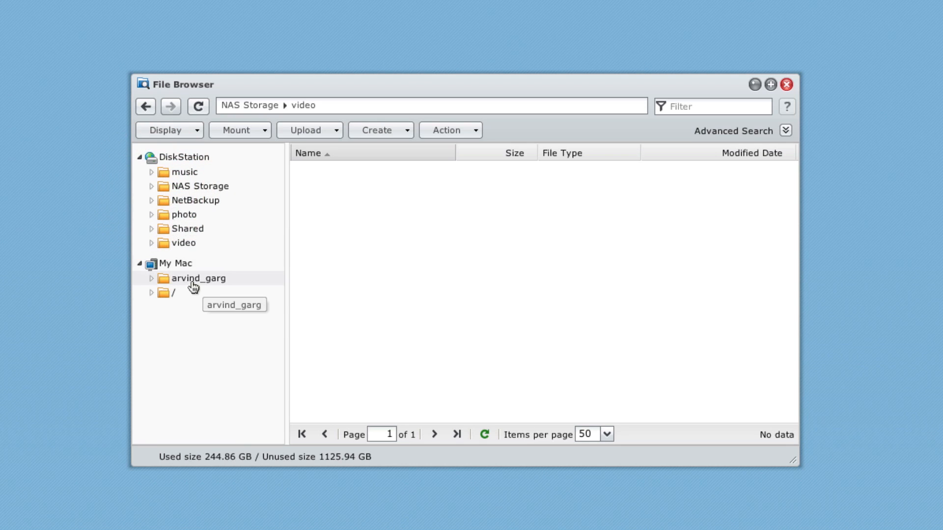
{"action": "left_click", "coordinate": [199, 278]}
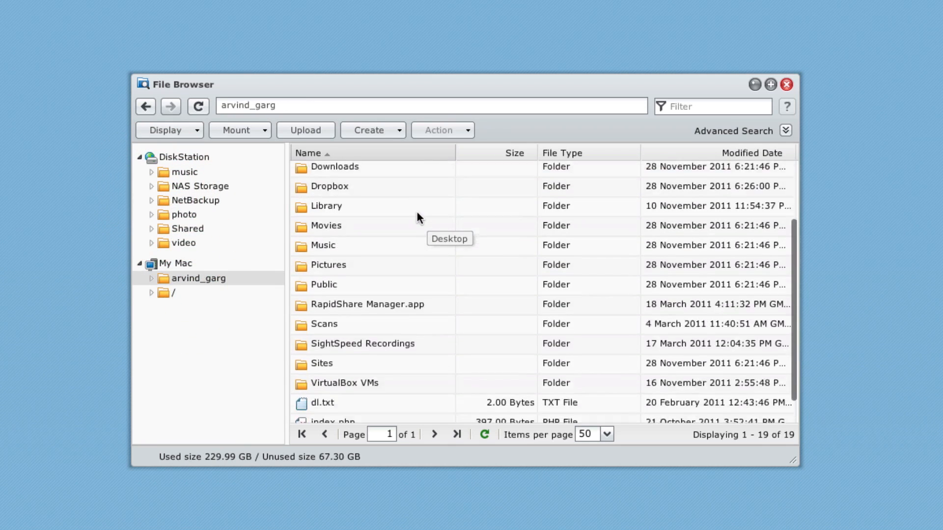
{"action": "left_click", "coordinate": [184, 172]}
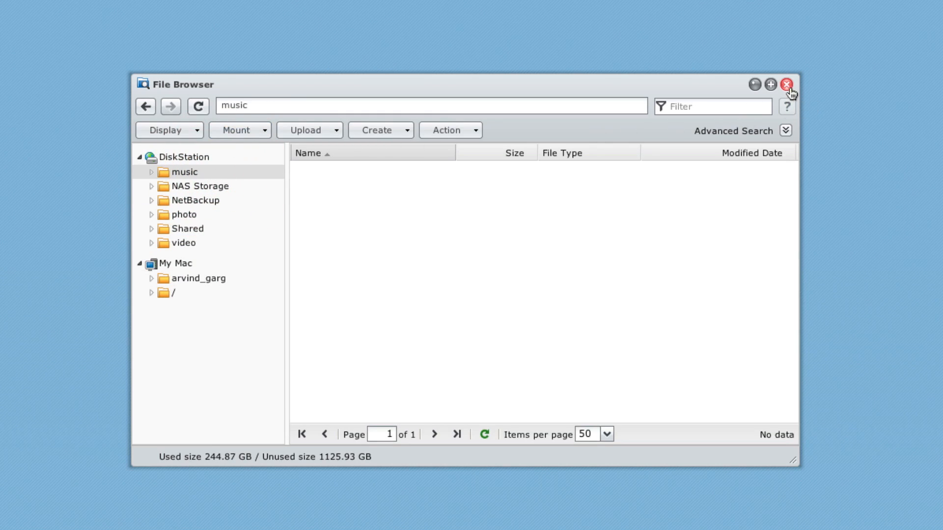
- Close File Browser and launch Control Panel from the main menu
{"action": "left_click", "coordinate": [787, 84]}
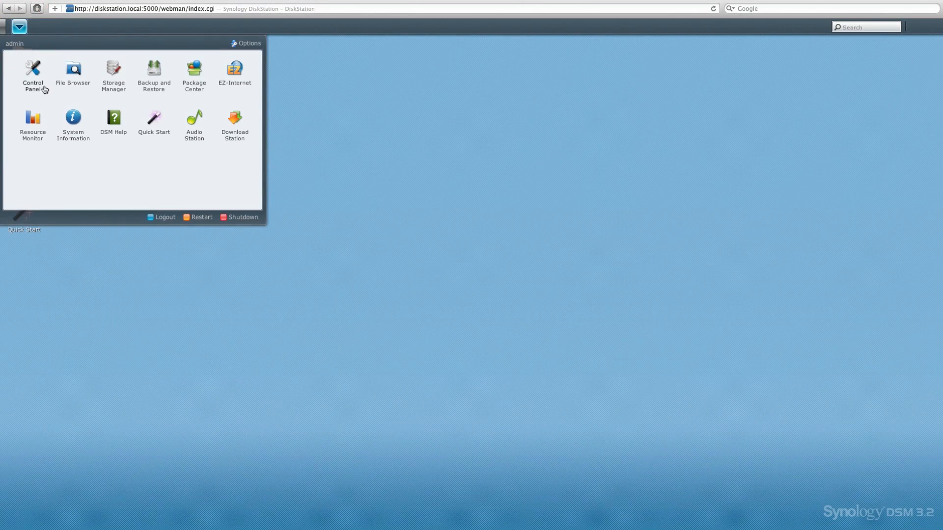
{"action": "mouse_move", "coordinate": [33, 69]}
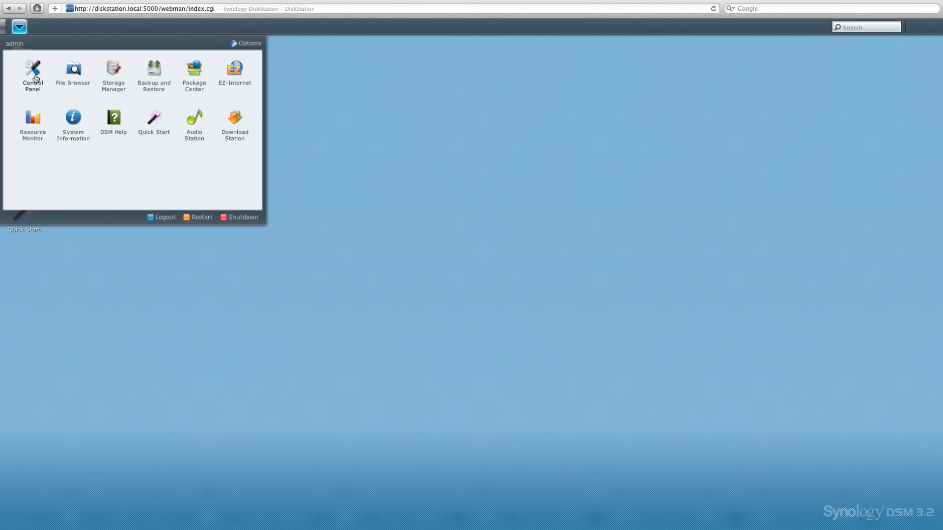
{"action": "left_click", "coordinate": [33, 72]}
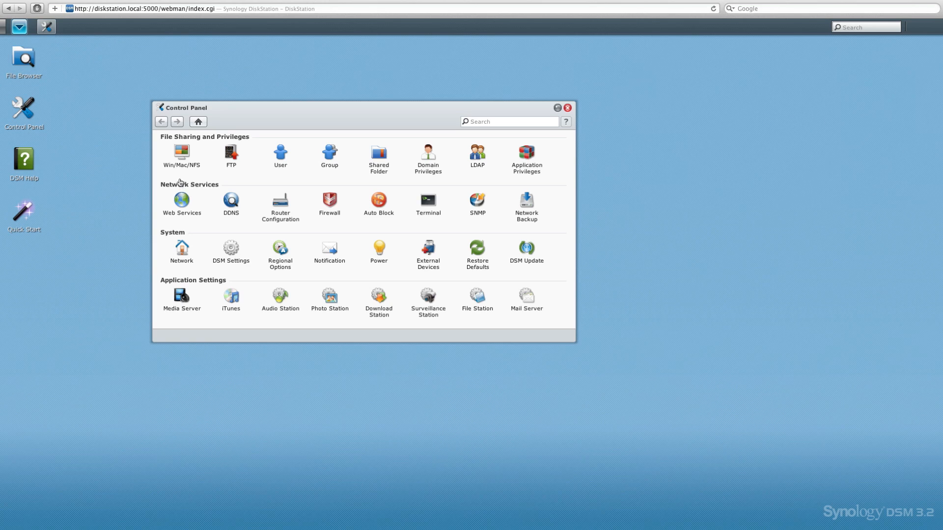
{"action": "left_click", "coordinate": [181, 151]}
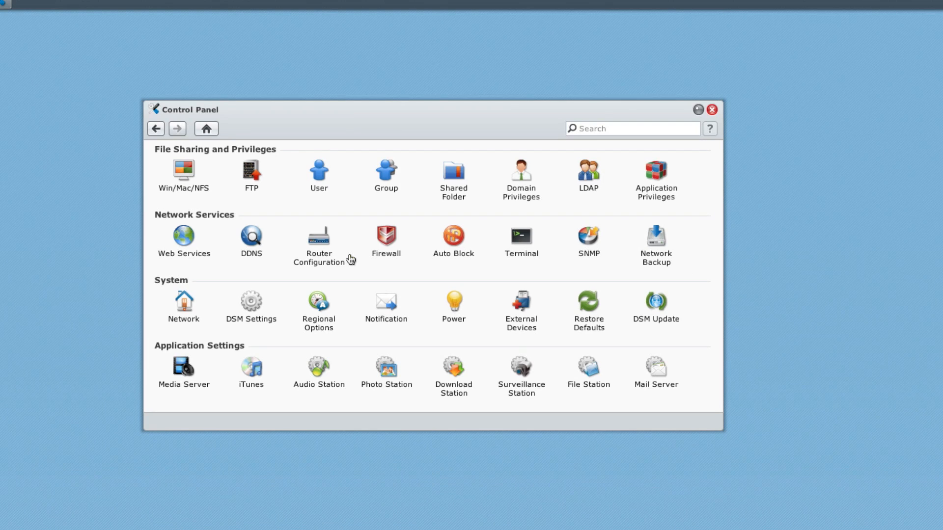
{"action": "mouse_move", "coordinate": [314, 177]}
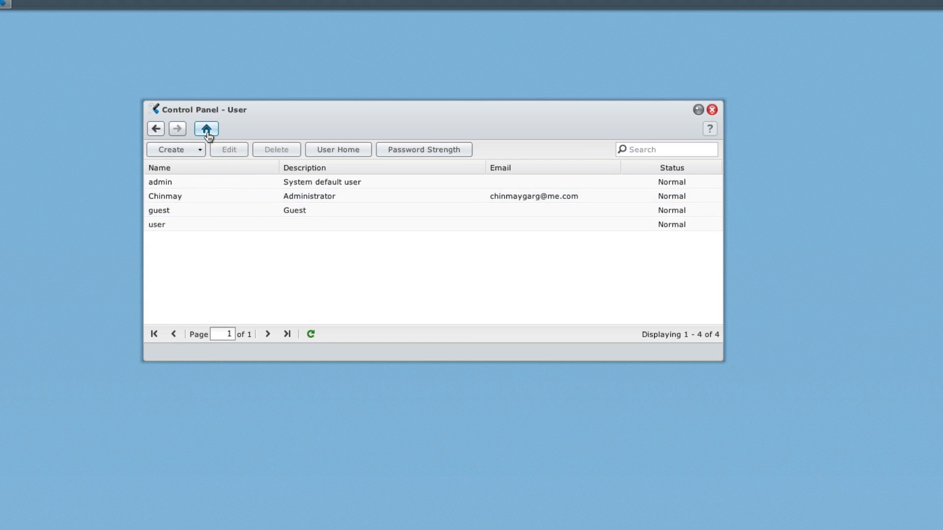
{"action": "left_click", "coordinate": [206, 129]}
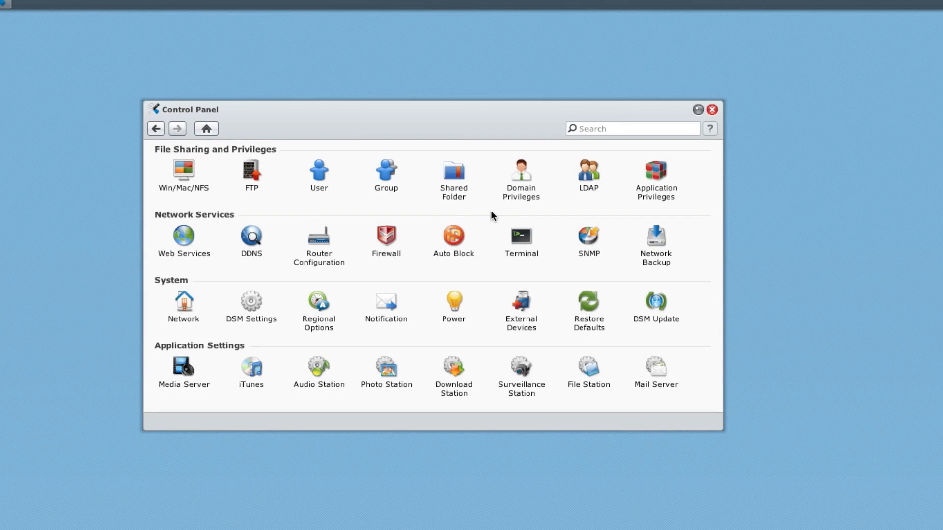
{"action": "mouse_move", "coordinate": [350, 179]}
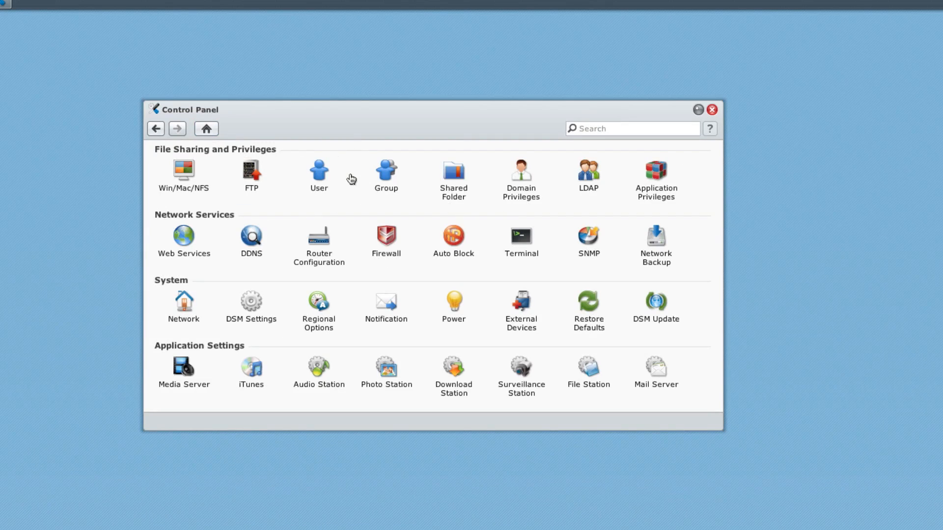
{"action": "mouse_move", "coordinate": [548, 184]}
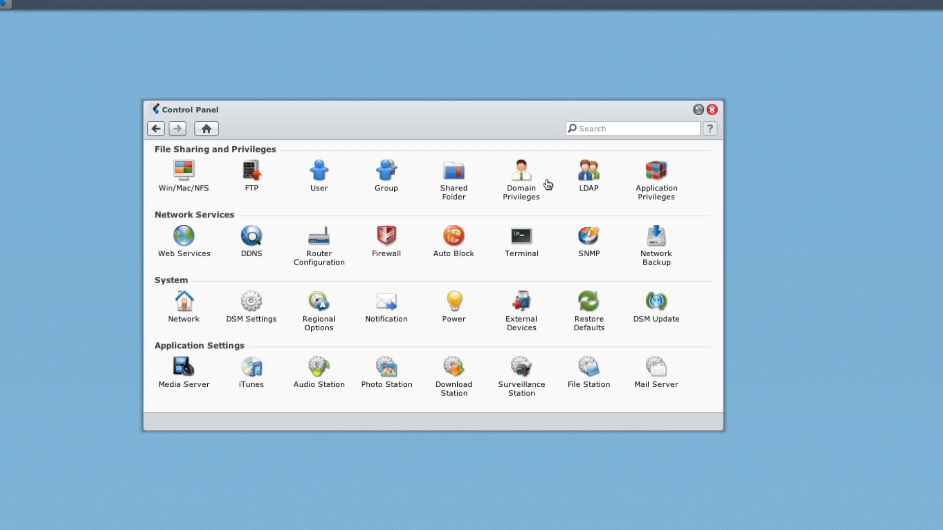
{"action": "mouse_move", "coordinate": [516, 282]}
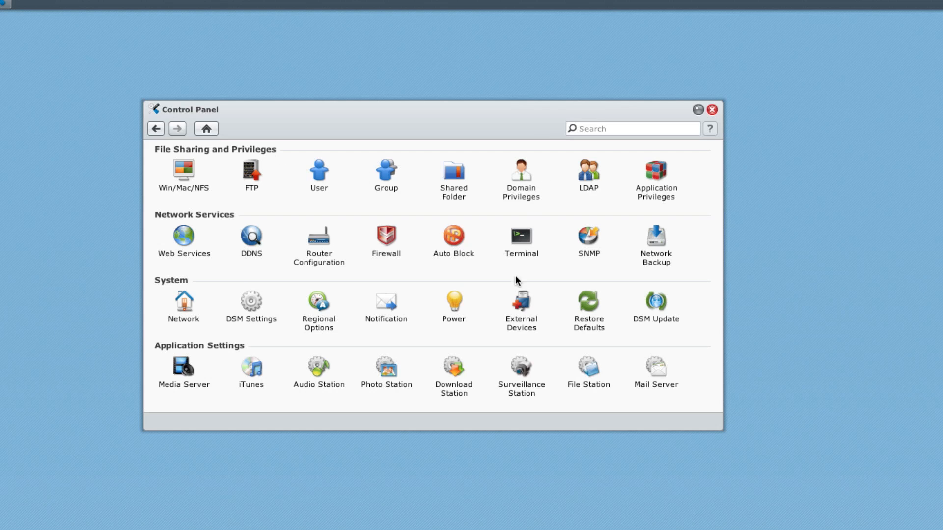
{"action": "mouse_move", "coordinate": [274, 329]}
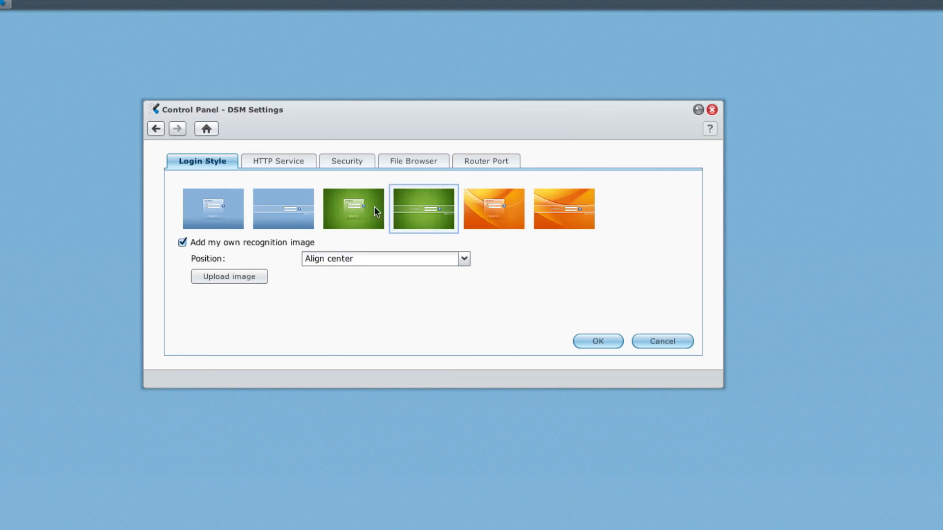
{"action": "mouse_move", "coordinate": [353, 208]}
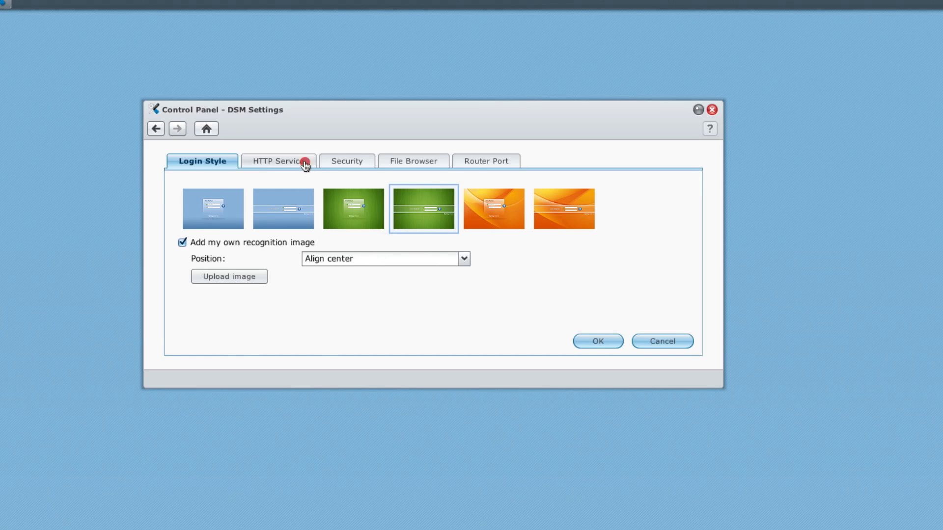
- Check the HTTP/HTTPS port and File Browser log settings in DSM Settings, then go back Home
{"action": "left_click", "coordinate": [277, 161]}
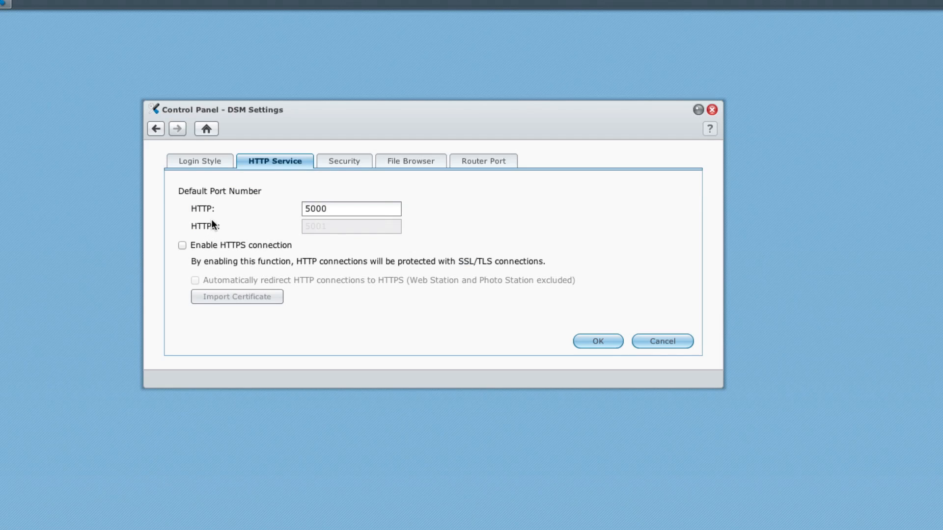
{"action": "mouse_move", "coordinate": [259, 243]}
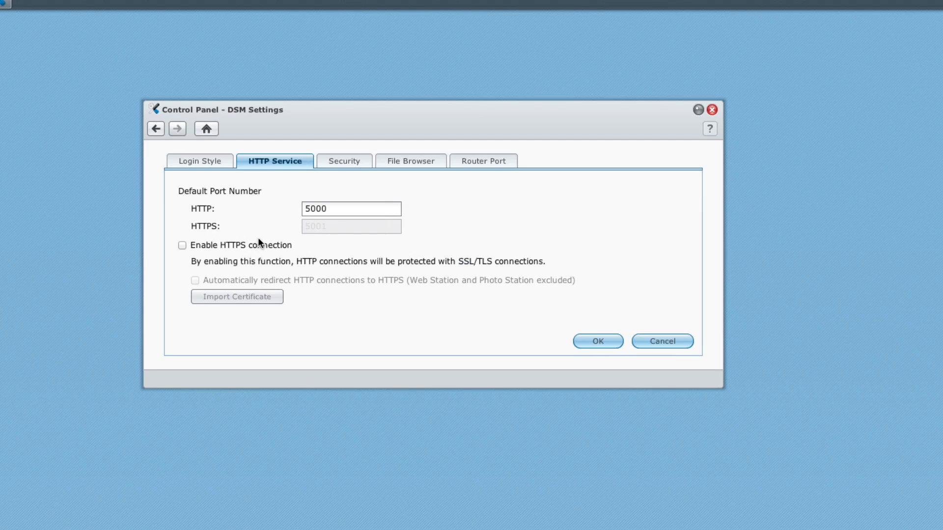
{"action": "mouse_move", "coordinate": [261, 207]}
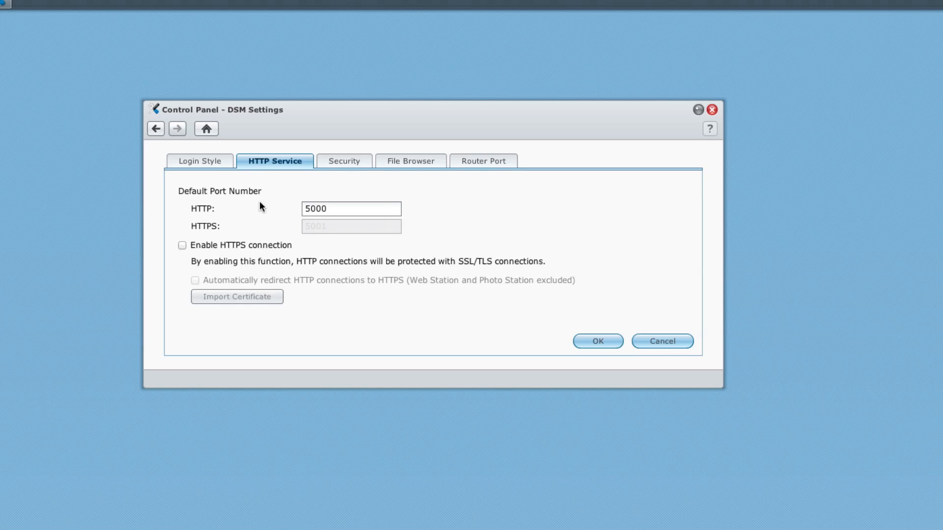
{"action": "left_click", "coordinate": [411, 161]}
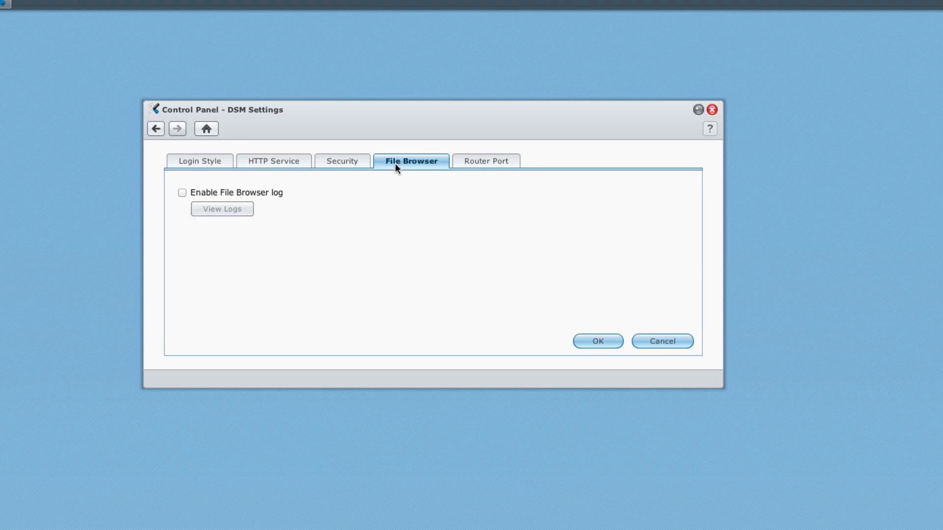
{"action": "mouse_move", "coordinate": [206, 128]}
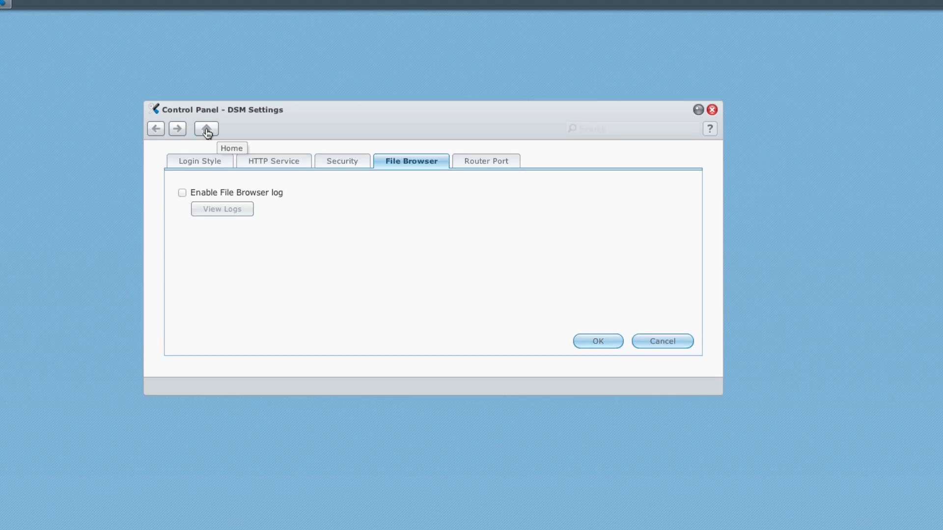
{"action": "left_click", "coordinate": [206, 128]}
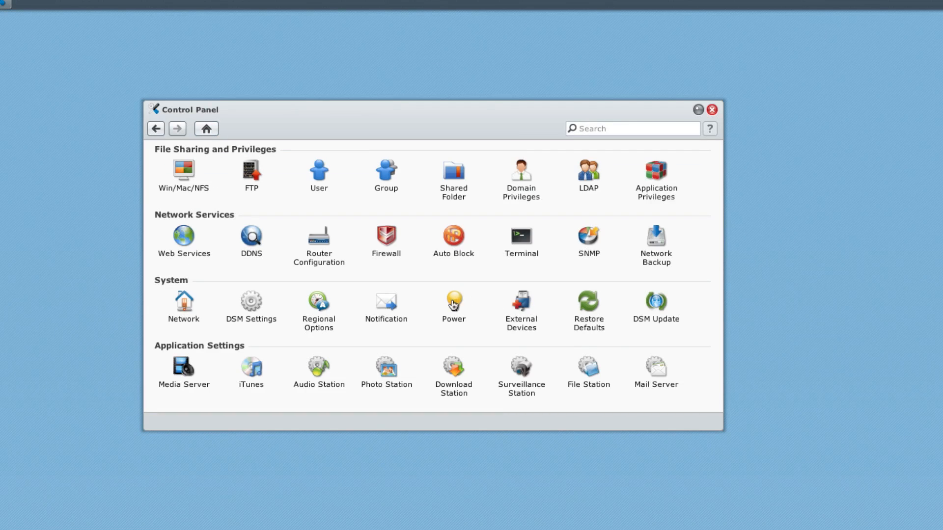
{"action": "mouse_move", "coordinate": [385, 305]}
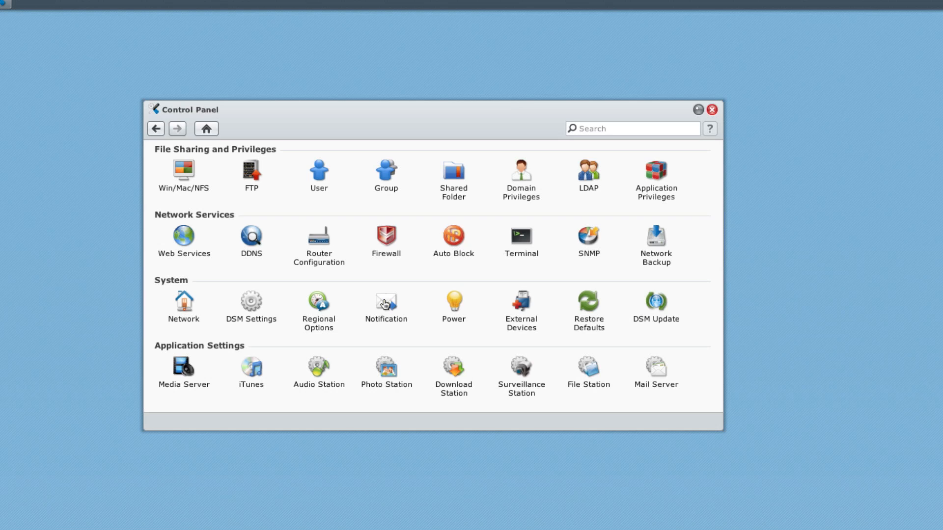
{"action": "left_click", "coordinate": [386, 302]}
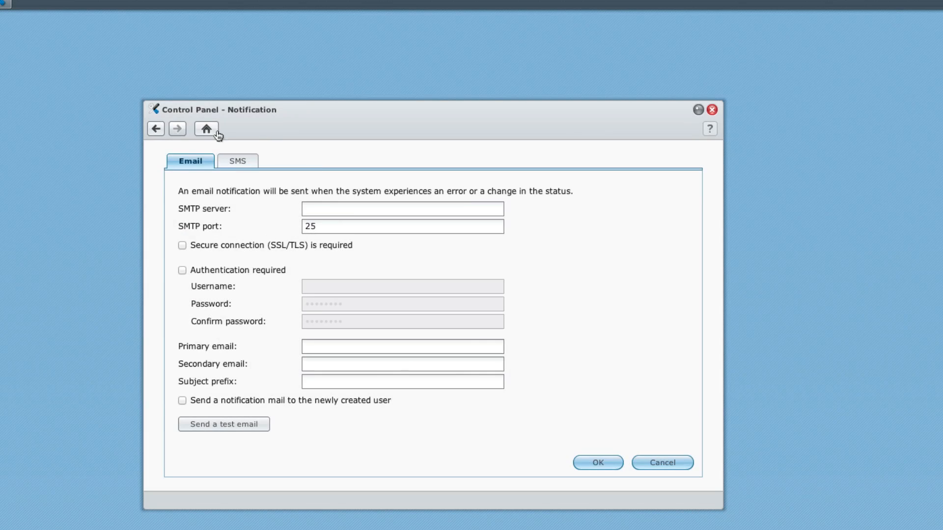
{"action": "left_click", "coordinate": [206, 129]}
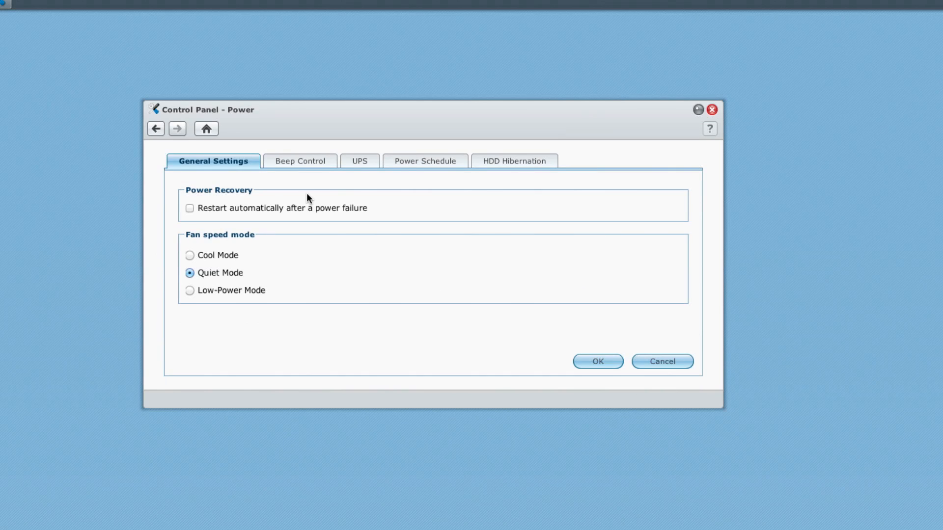
{"action": "mouse_move", "coordinate": [306, 178]}
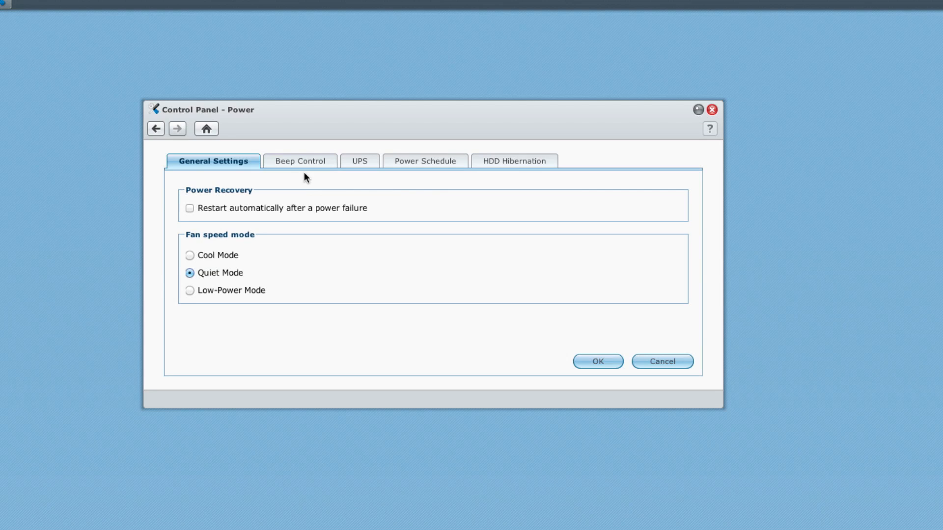
{"action": "left_click", "coordinate": [206, 129]}
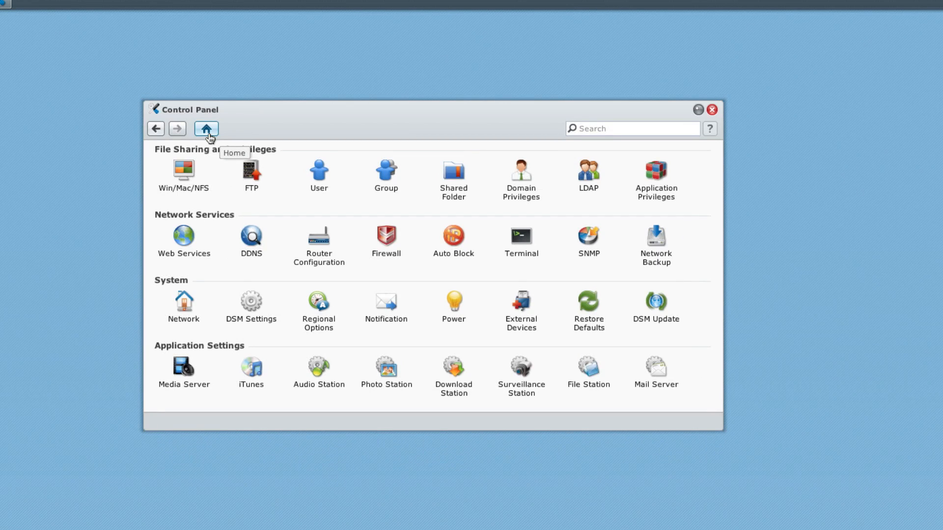
{"action": "mouse_move", "coordinate": [209, 137]}
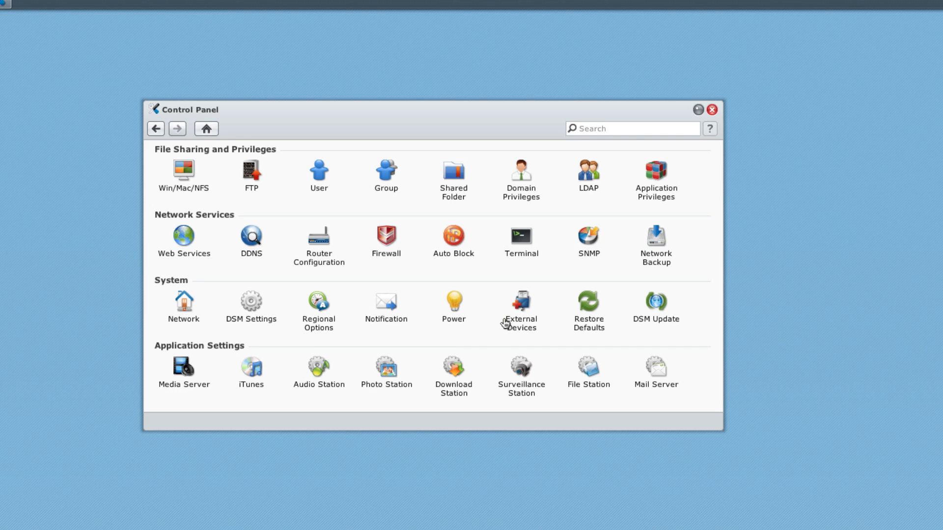
{"action": "mouse_move", "coordinate": [528, 313]}
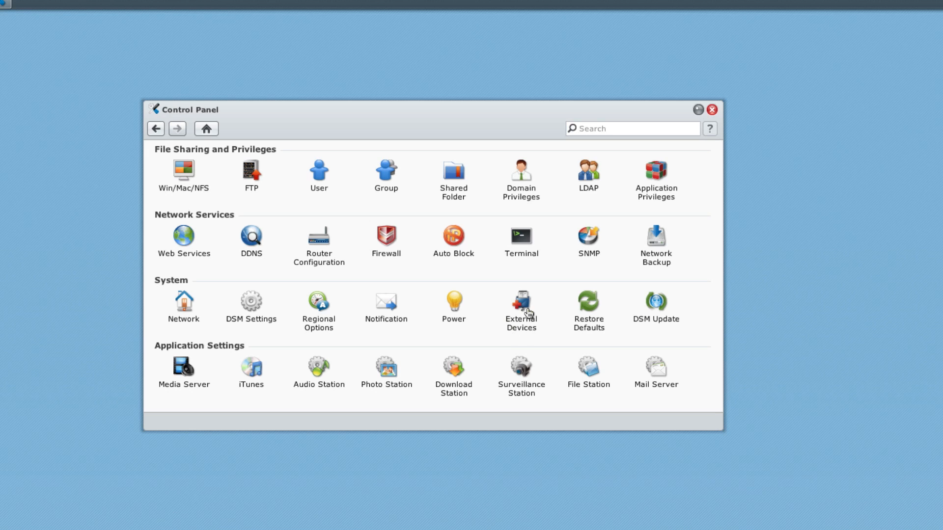
{"action": "left_click", "coordinate": [521, 302]}
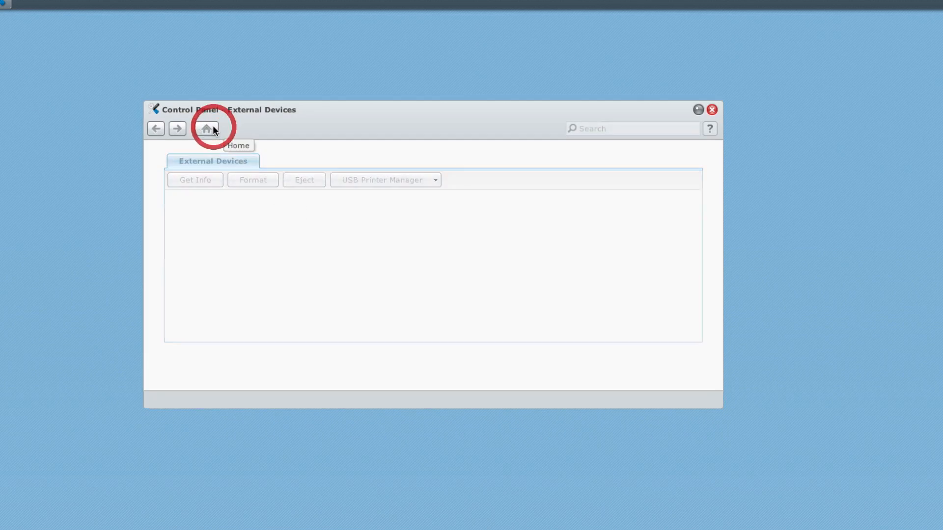
{"action": "left_click", "coordinate": [205, 128]}
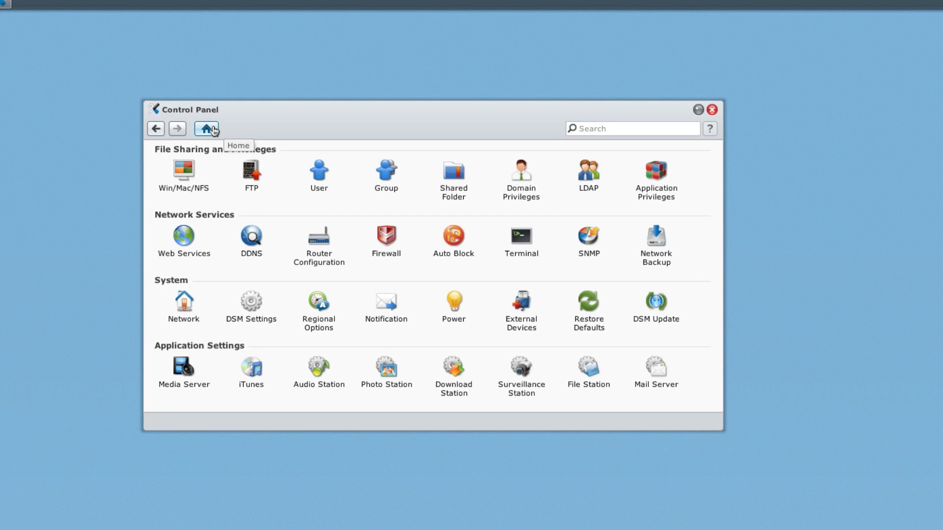
{"action": "mouse_move", "coordinate": [251, 233]}
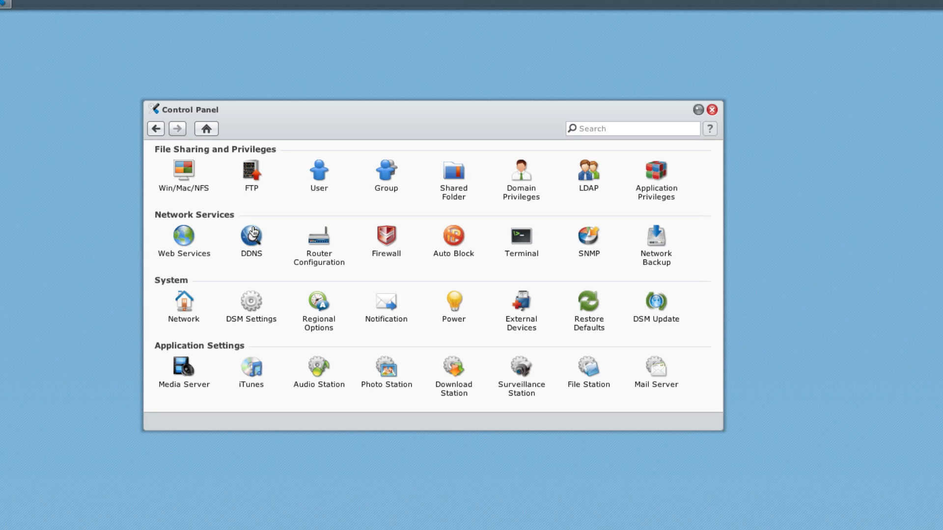
{"action": "mouse_move", "coordinate": [234, 383]}
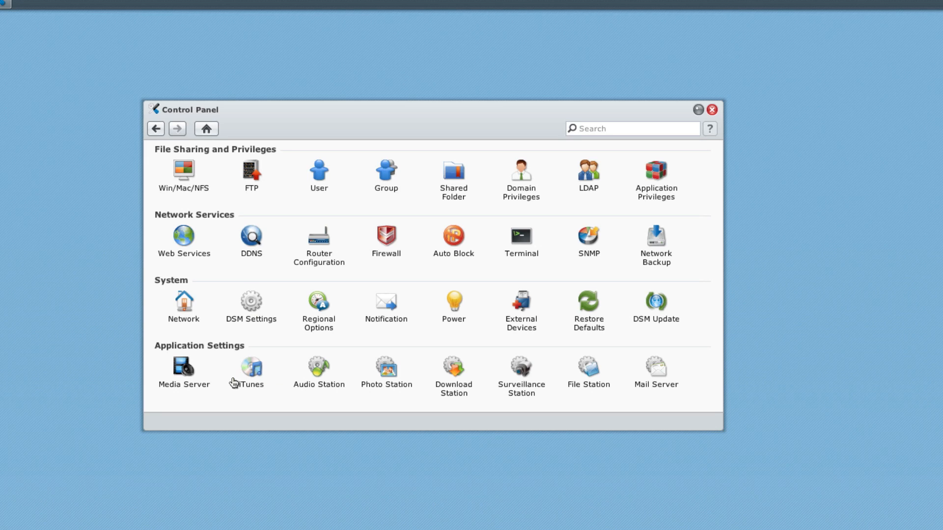
{"action": "mouse_move", "coordinate": [195, 392]}
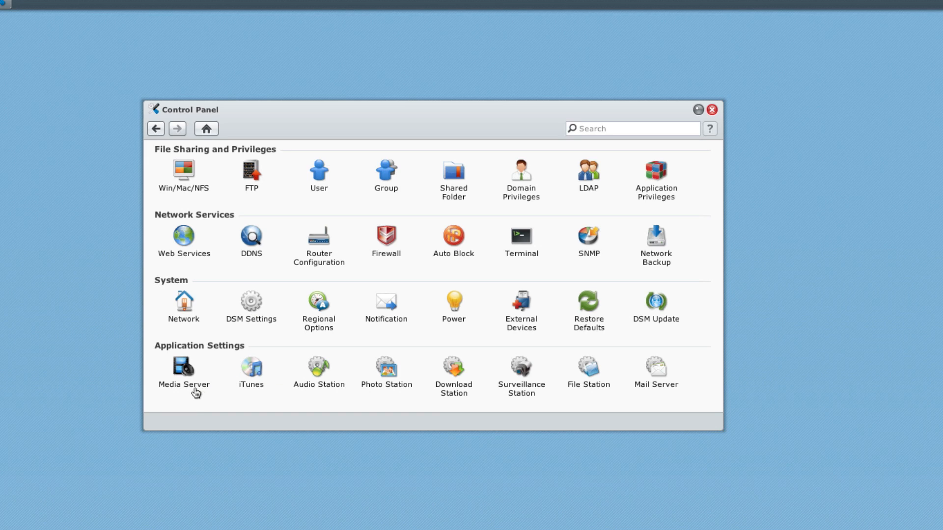
{"action": "double_click", "coordinate": [183, 367]}
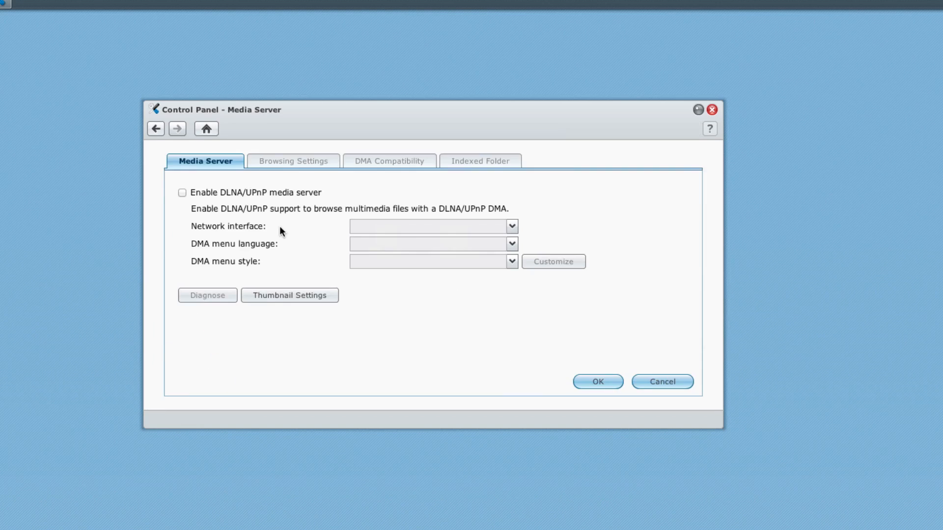
{"action": "left_click", "coordinate": [183, 193]}
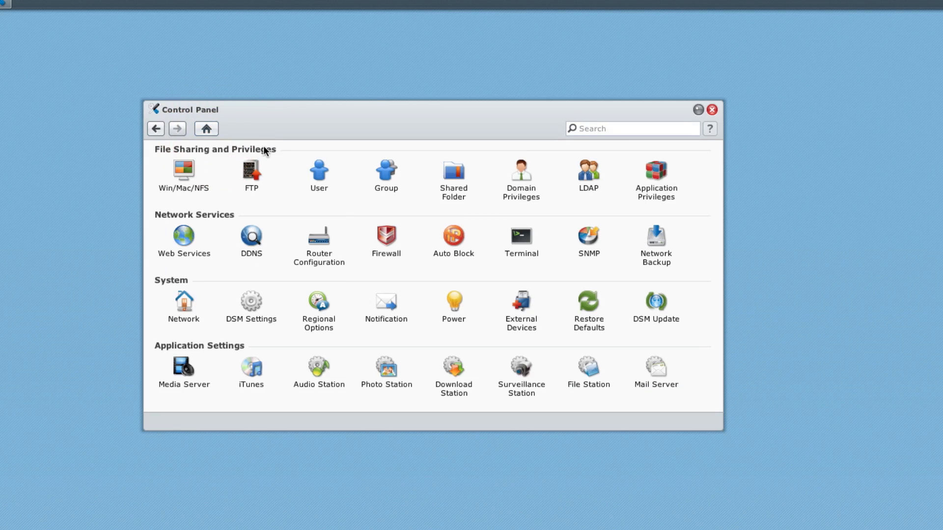
{"action": "mouse_move", "coordinate": [295, 223]}
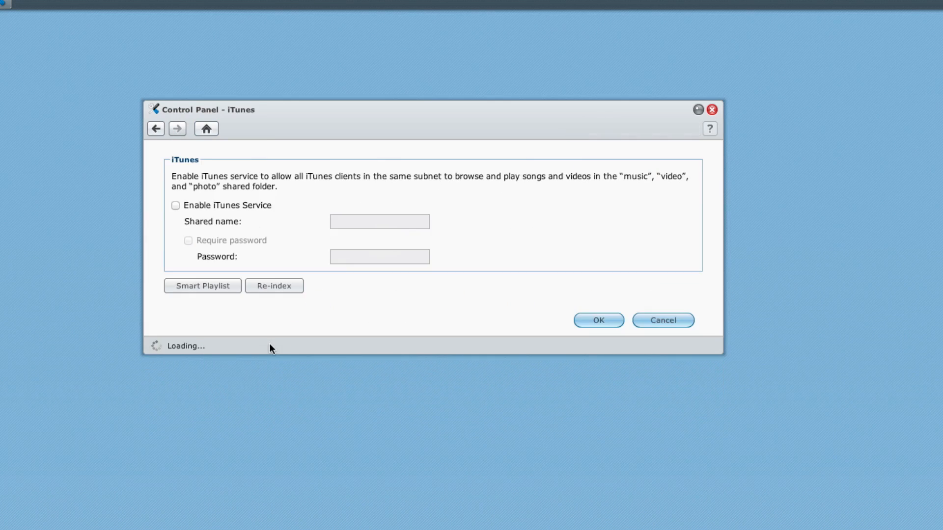
{"action": "left_click", "coordinate": [176, 206]}
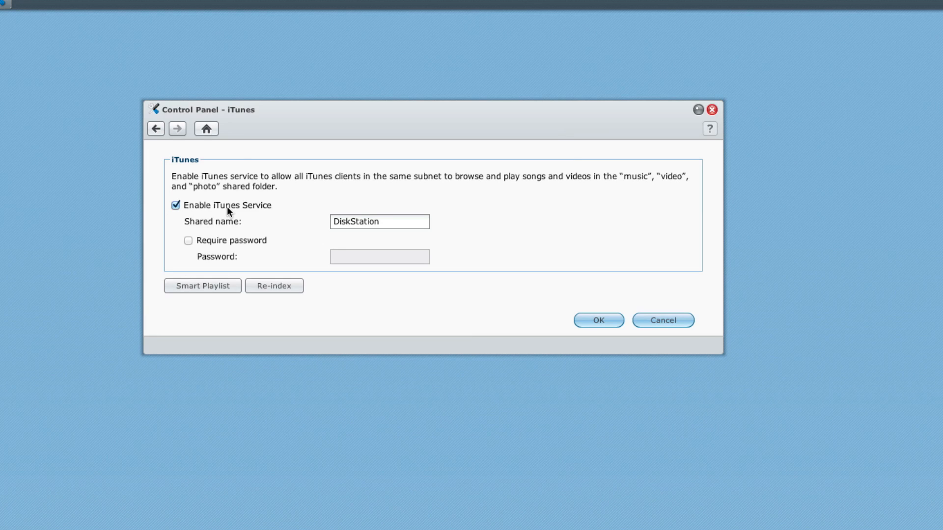
{"action": "left_click", "coordinate": [206, 129]}
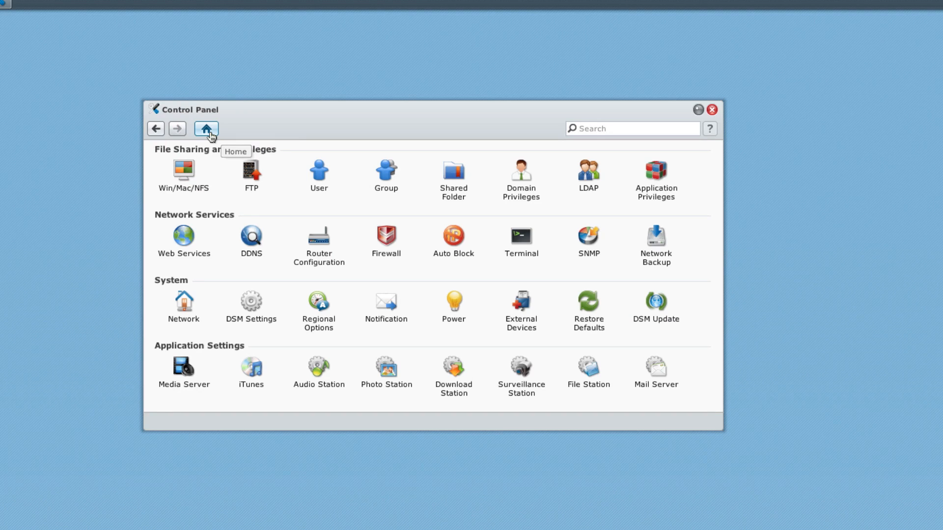
{"action": "mouse_move", "coordinate": [352, 356]}
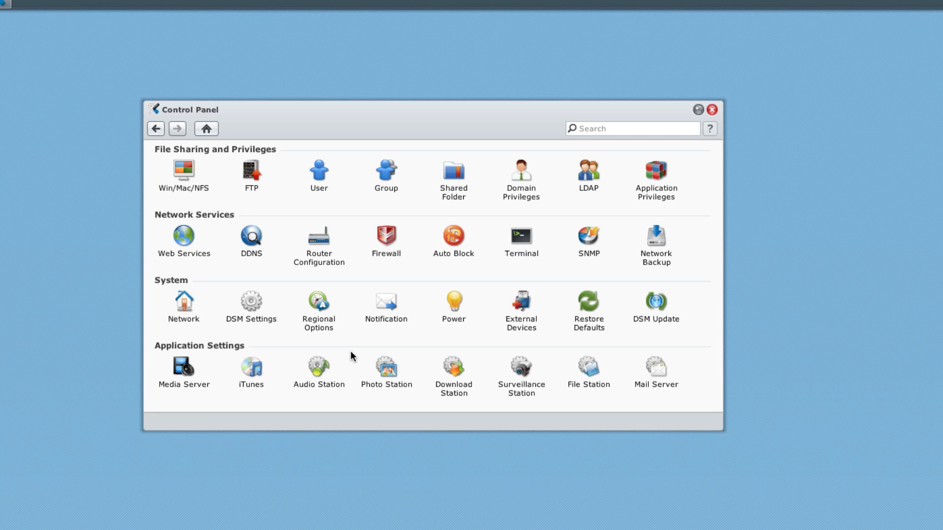
{"action": "mouse_move", "coordinate": [450, 383]}
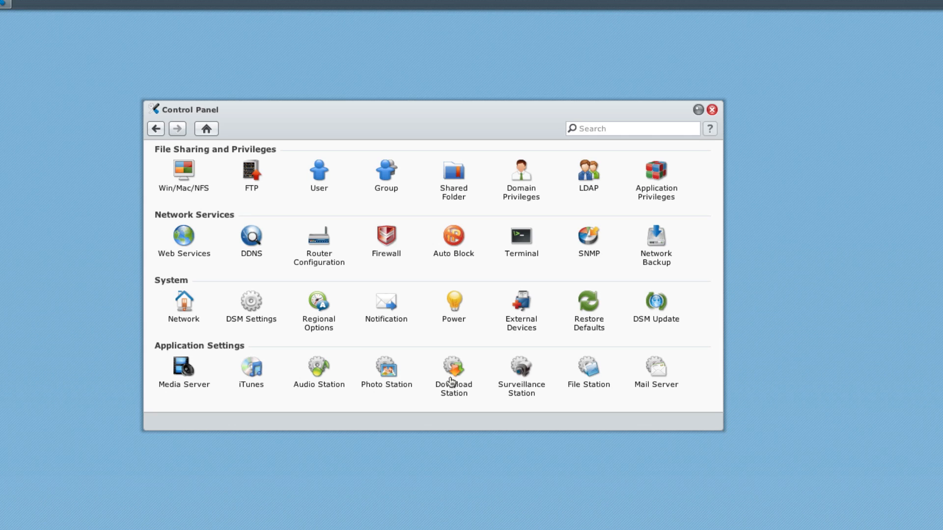
- Launch Download Station from Control Panel's Application Settings to view the empty Active downloads list
{"action": "left_click", "coordinate": [453, 370]}
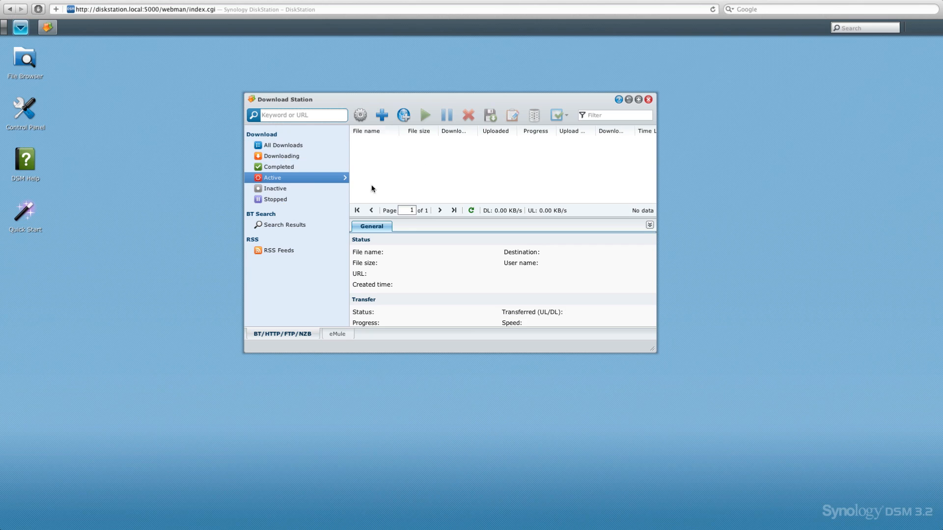
{"action": "left_click", "coordinate": [301, 115]}
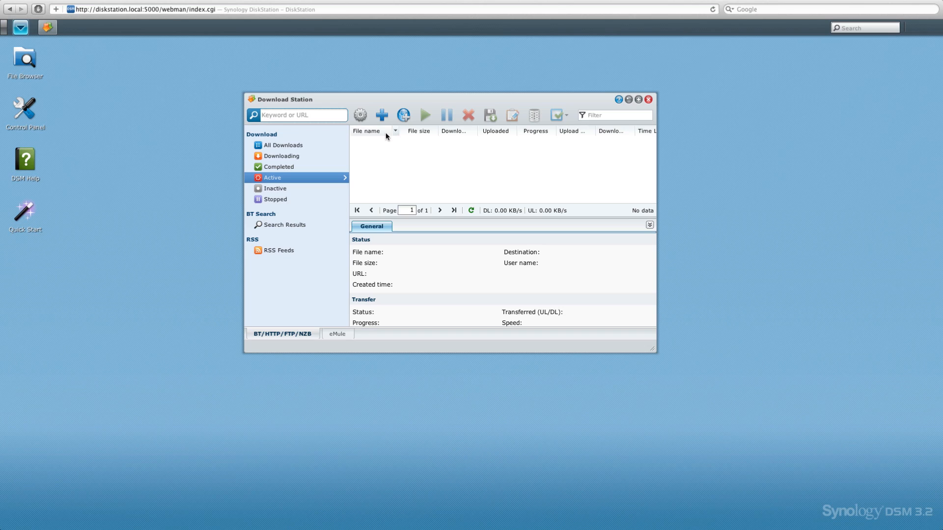
{"action": "mouse_move", "coordinate": [389, 139]}
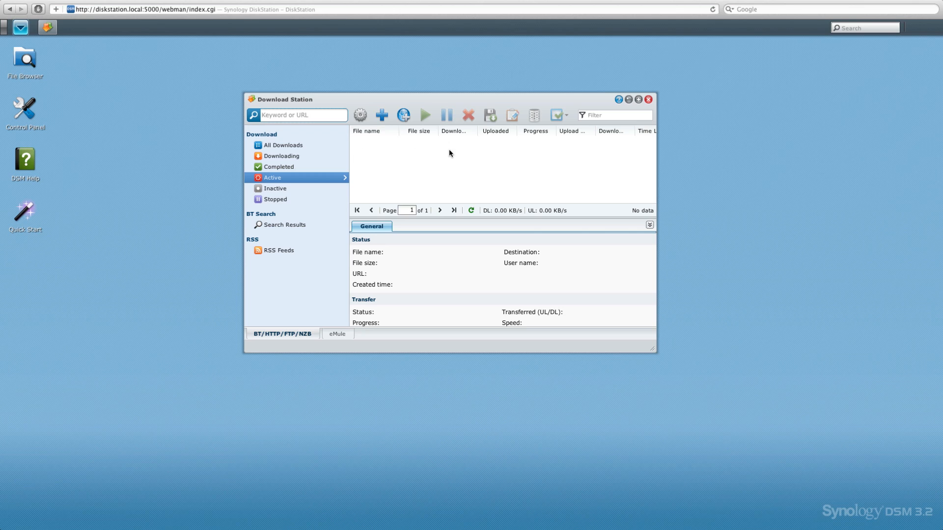
- Close Download Station and show the main menu of installed applications
{"action": "left_click", "coordinate": [648, 99]}
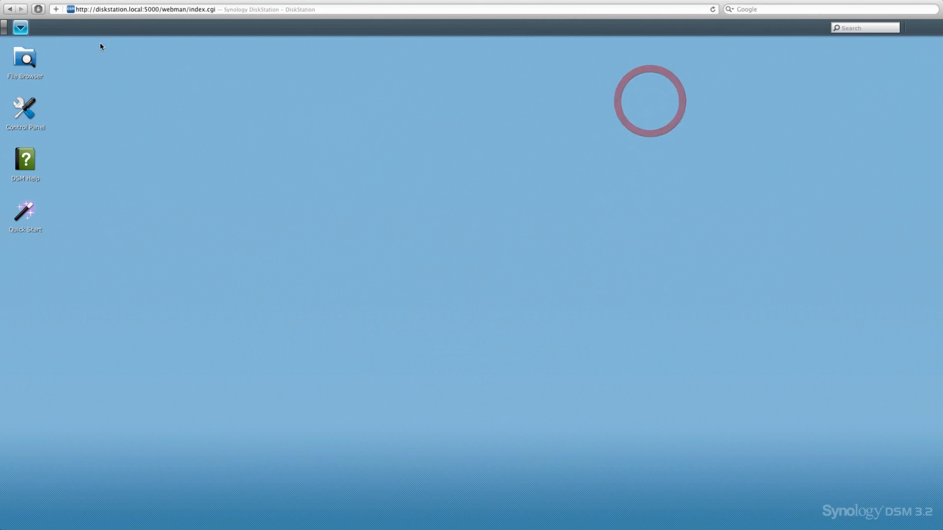
{"action": "left_click", "coordinate": [20, 27]}
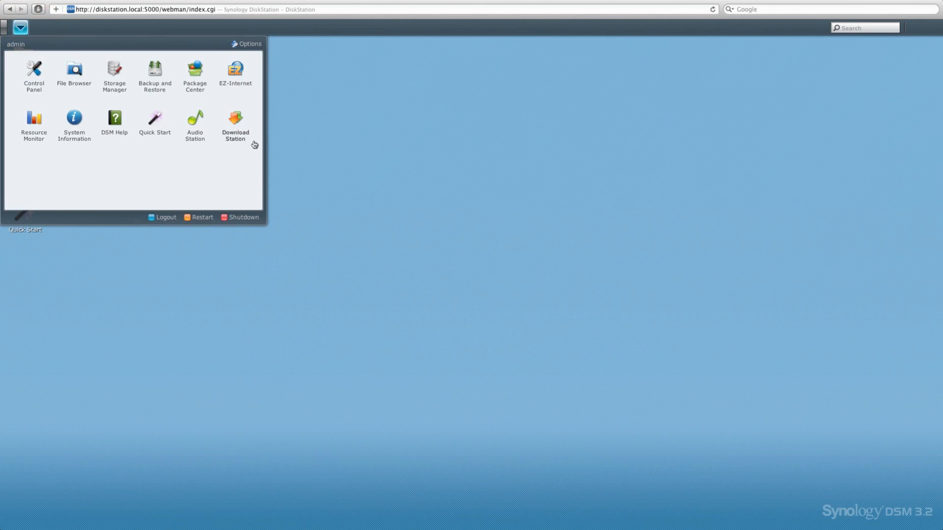